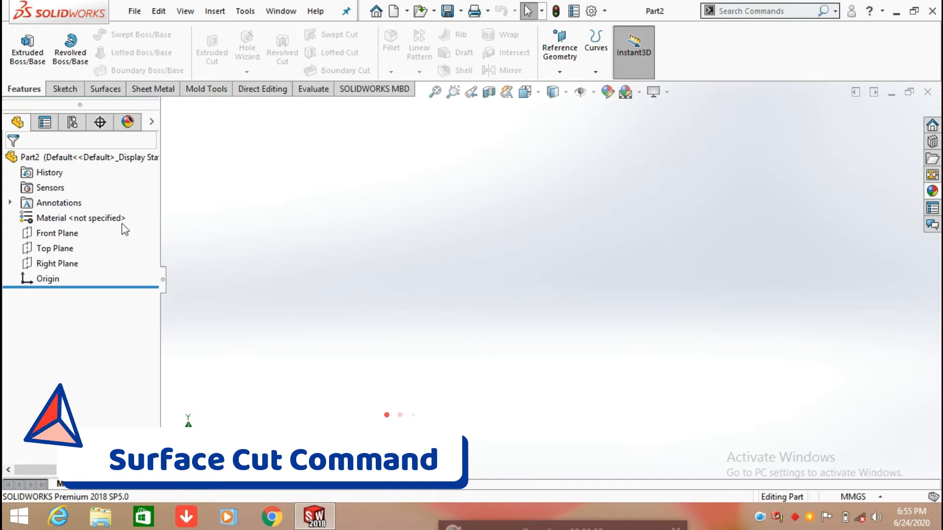
On the Front Plane, draw a 100 mm vertical centerline closed by a three-point semicircular arc
left_click(57, 234)
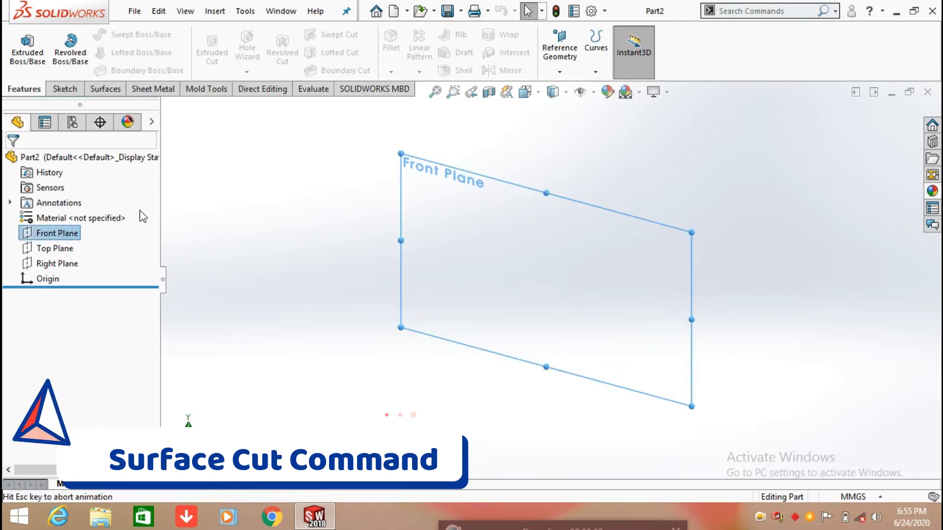
left_click(61, 89)
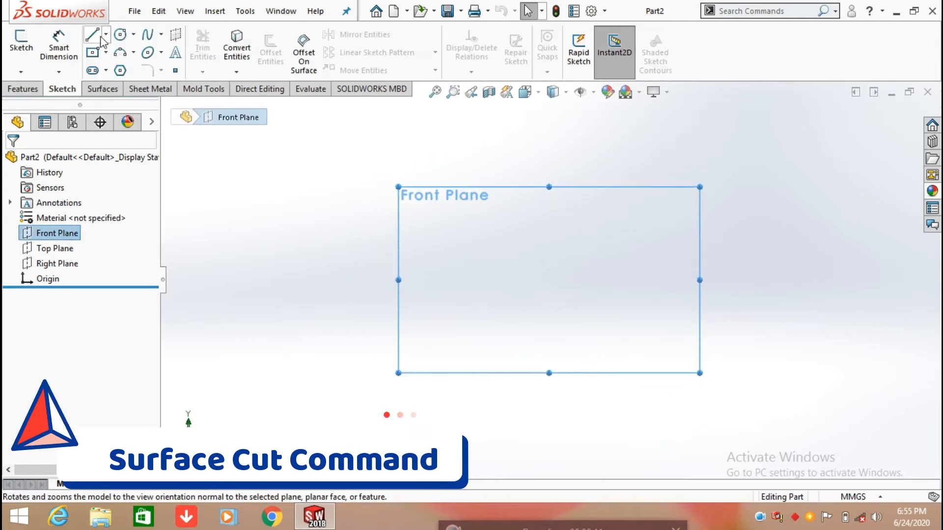
left_click(91, 34)
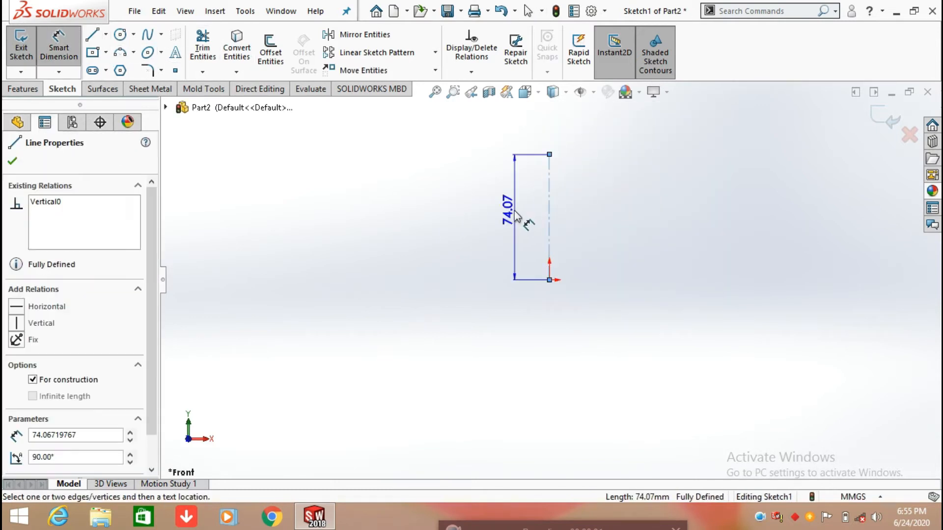
left_click(533, 216)
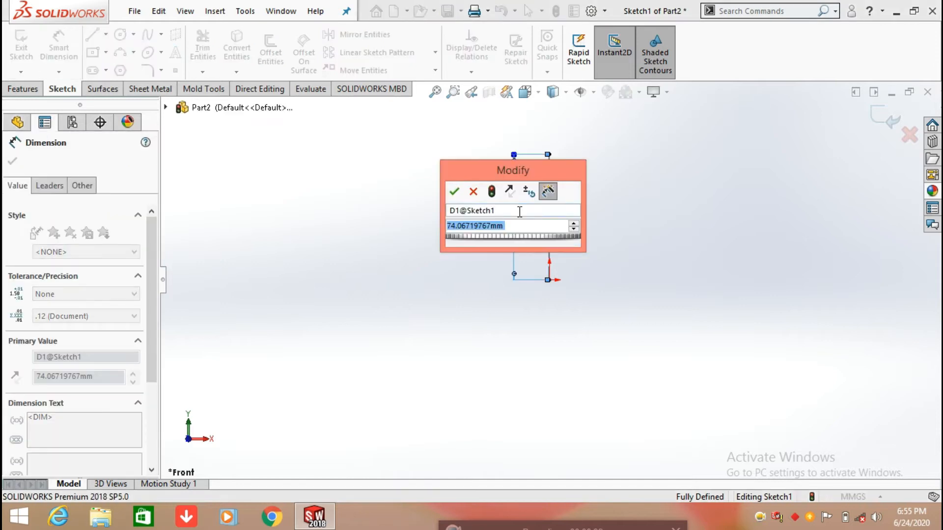
left_click(455, 191)
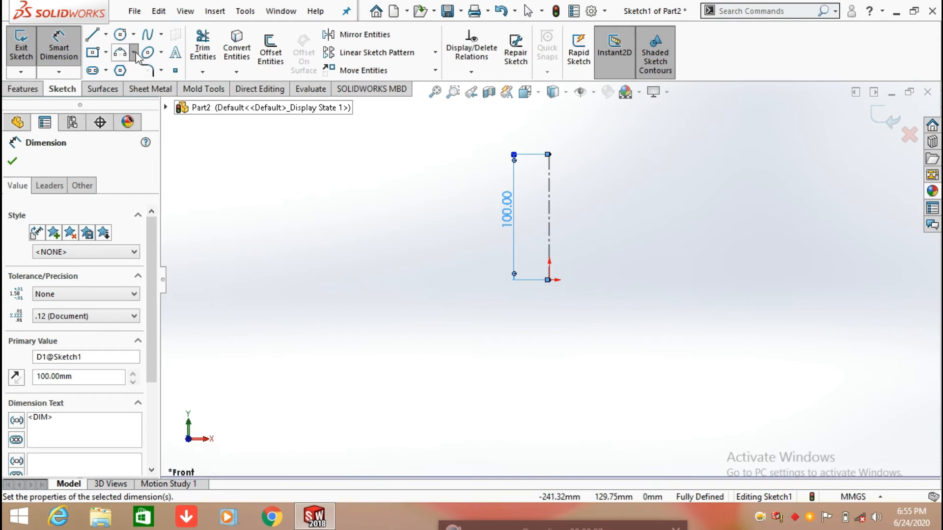
left_click(123, 54)
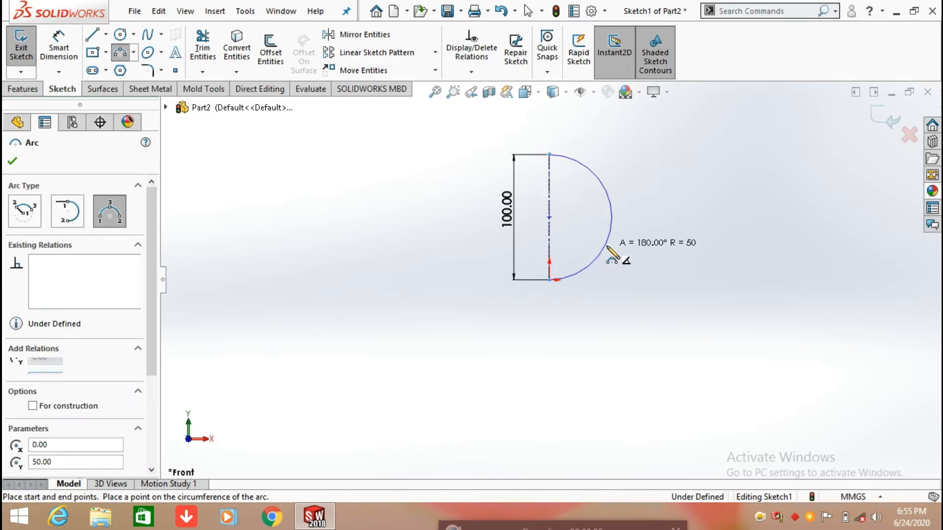
left_click(10, 161)
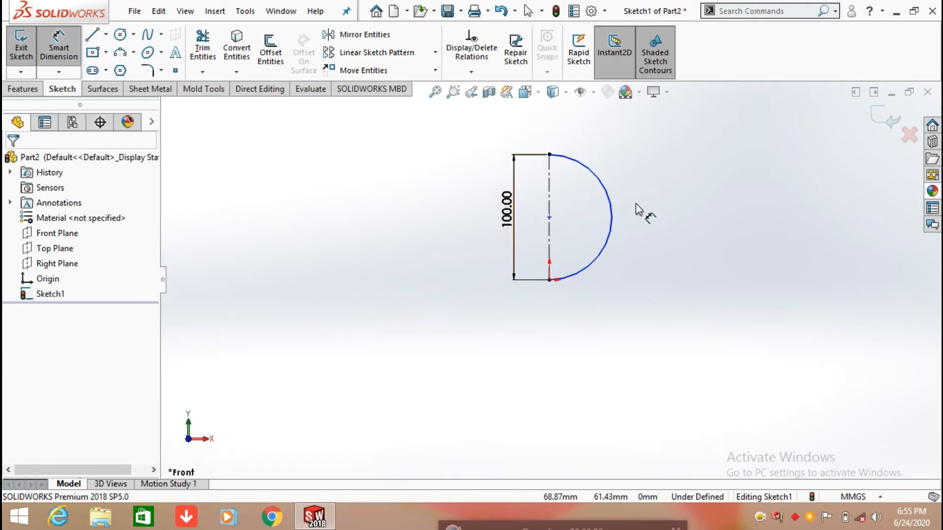
Dimension the semicircle's radius to 50 mm
left_click(589, 220)
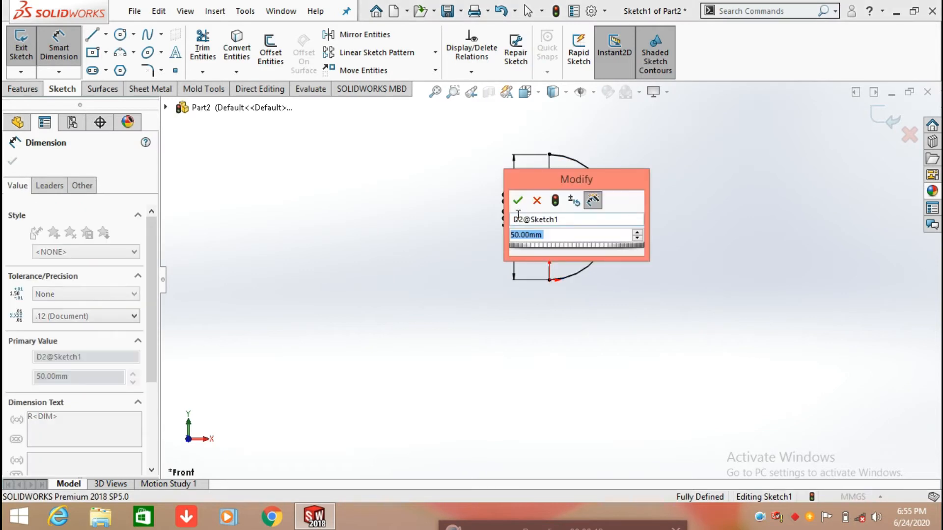
left_click(517, 200)
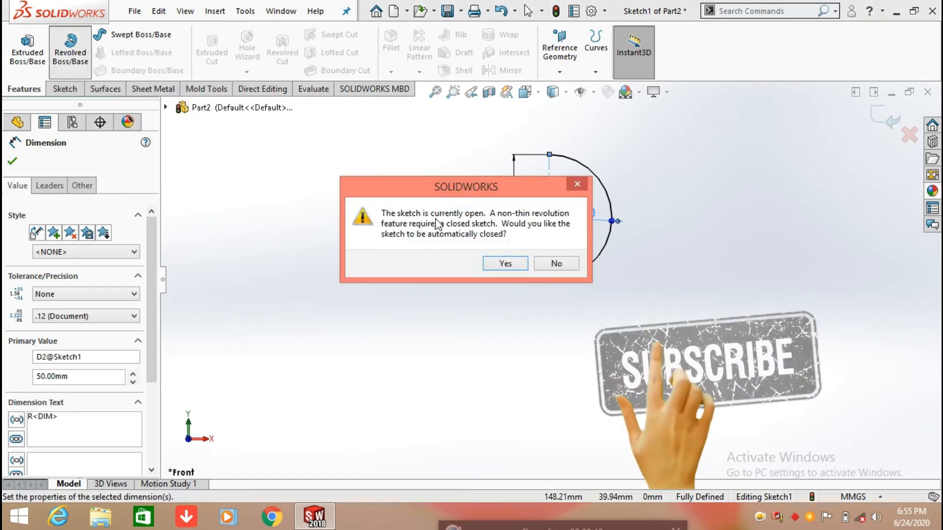
Decline closing the sketch and revolve the semicircle 180° about the centerline
left_click(504, 263)
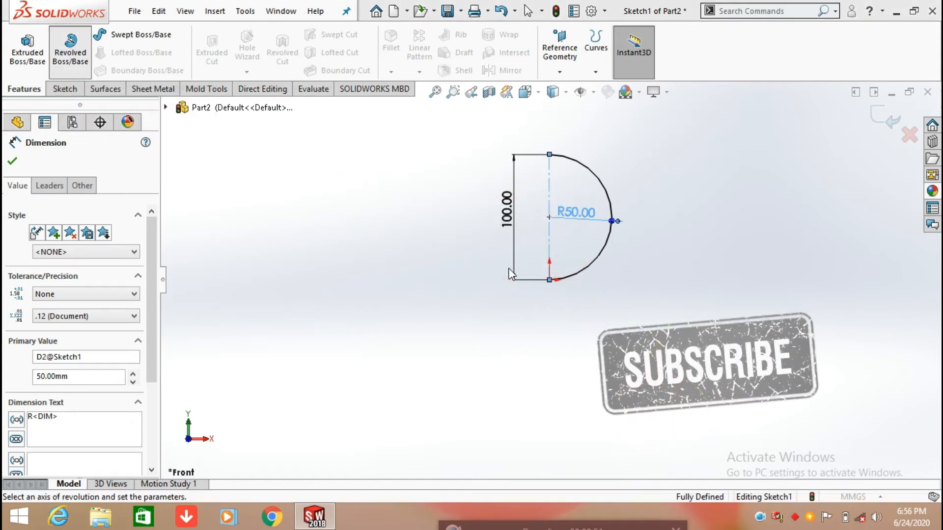
left_click(70, 48)
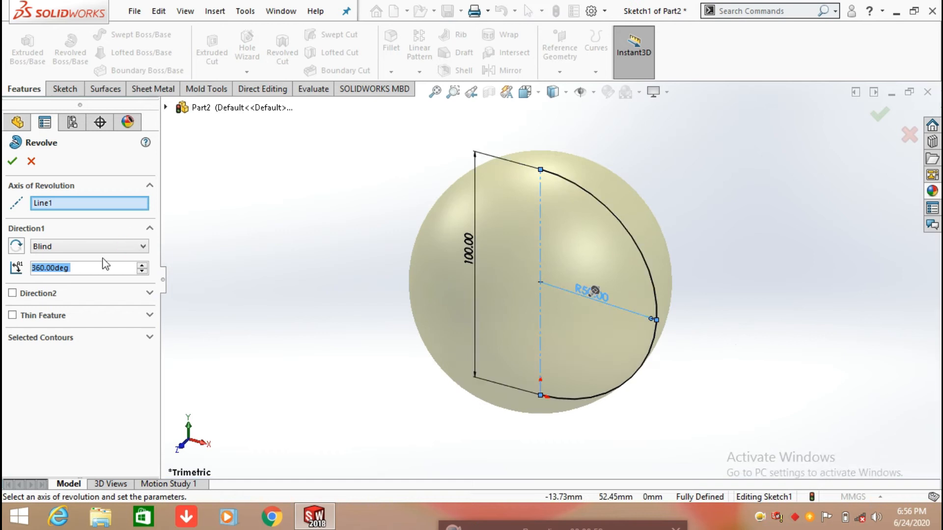
left_click(84, 268)
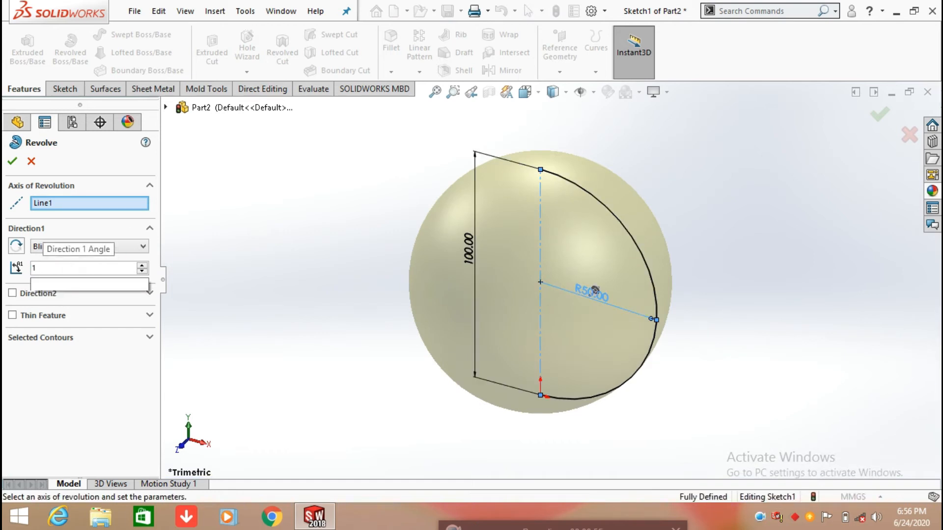
type("180")
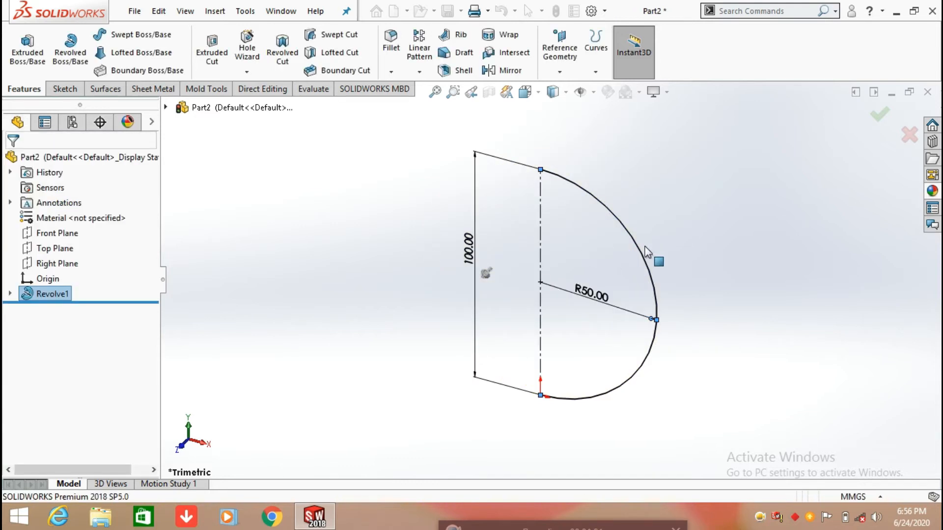
left_click(878, 115)
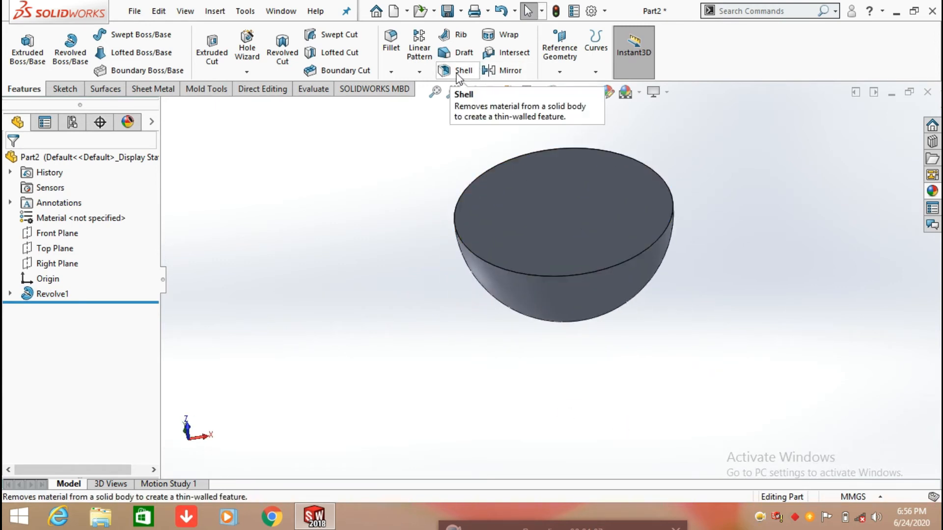
Shell the hemisphere to 1 mm thickness, removing the flat top face
left_click(463, 71)
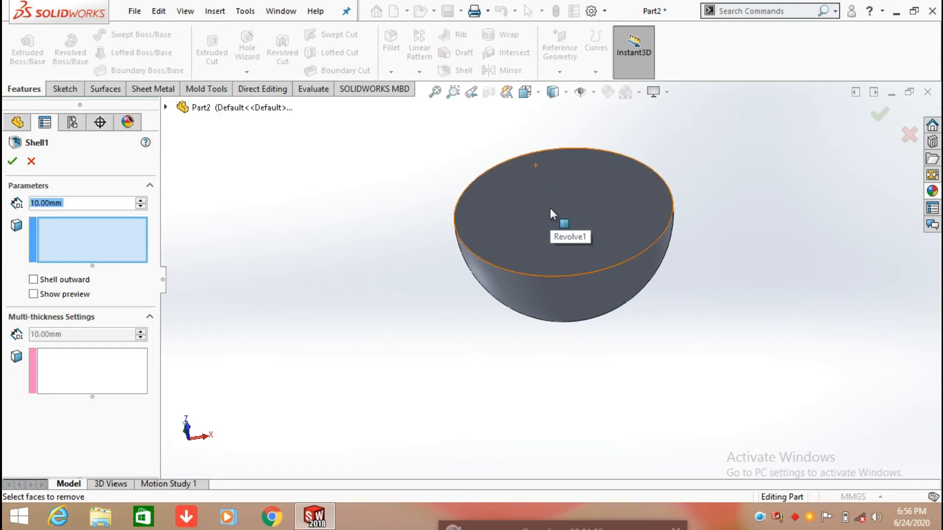
left_click(549, 211)
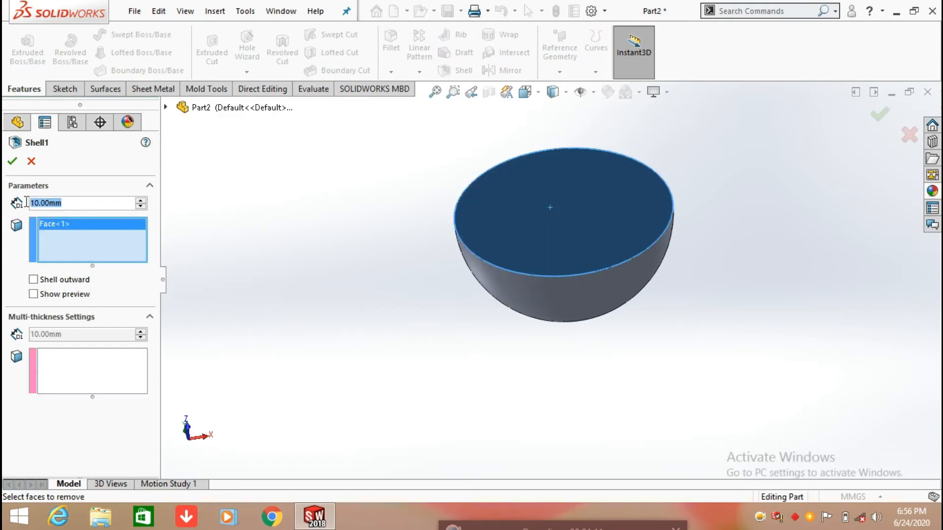
type("1")
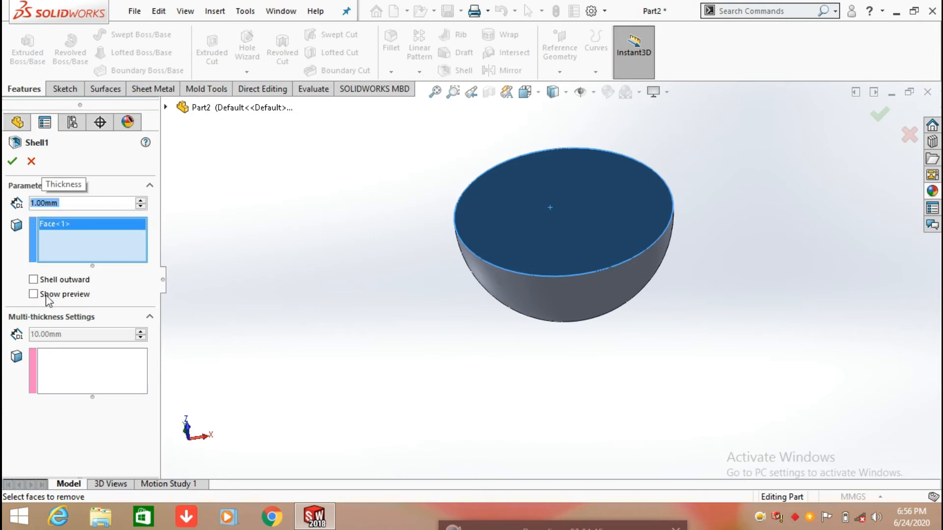
left_click(34, 294)
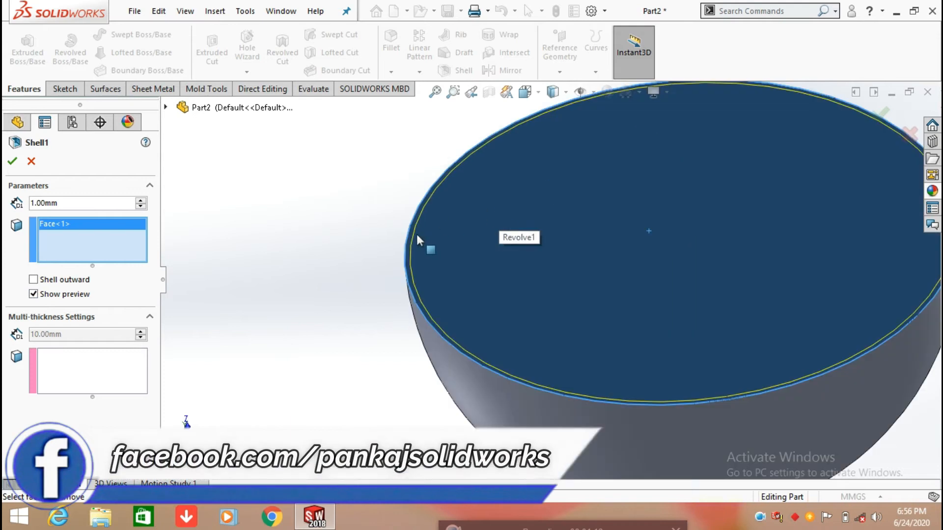
mouse_move(490, 219)
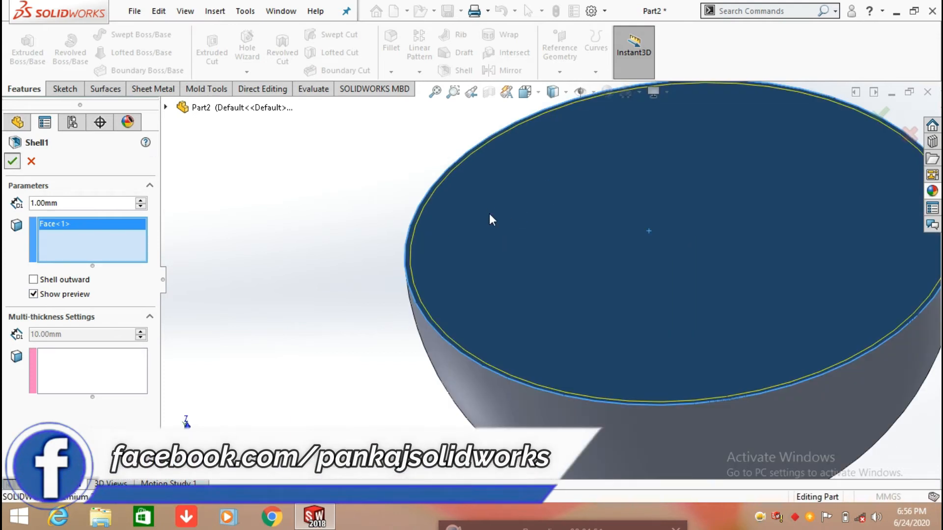
left_click(12, 161)
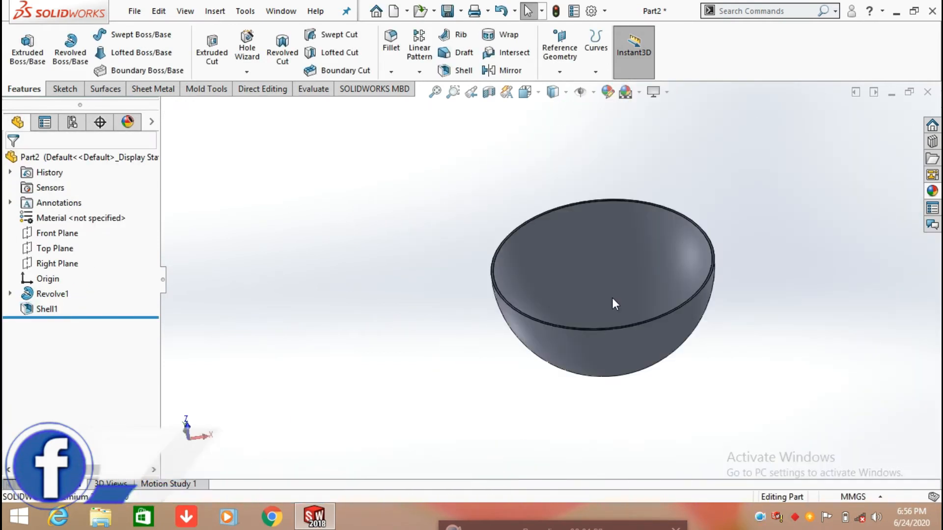
left_click(56, 232)
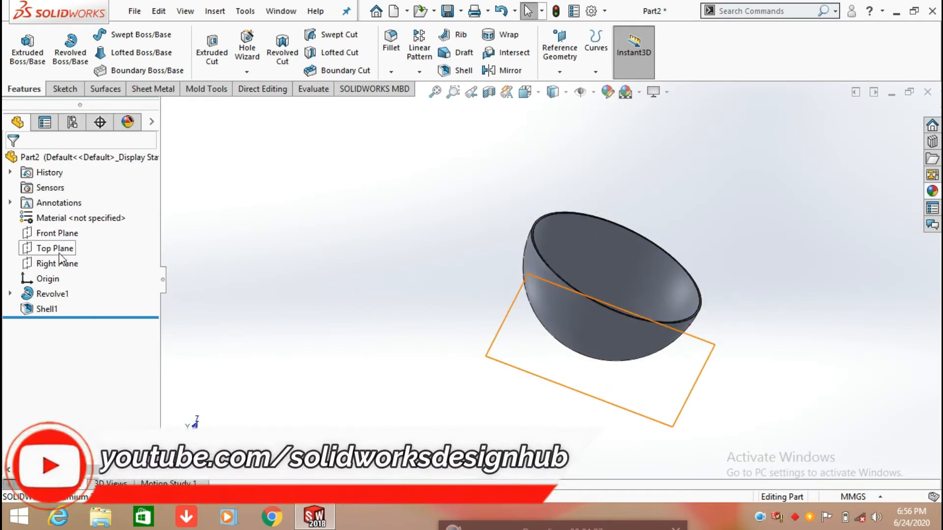
Draw a wavy spline across the bowl's open top in a new sketch and exit it
left_click(57, 263)
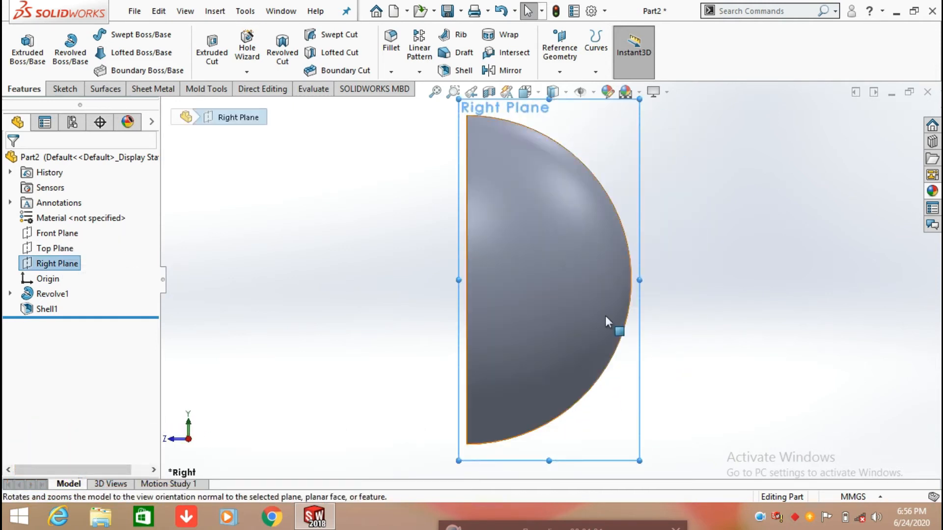
left_click_drag(607, 321, 700, 434)
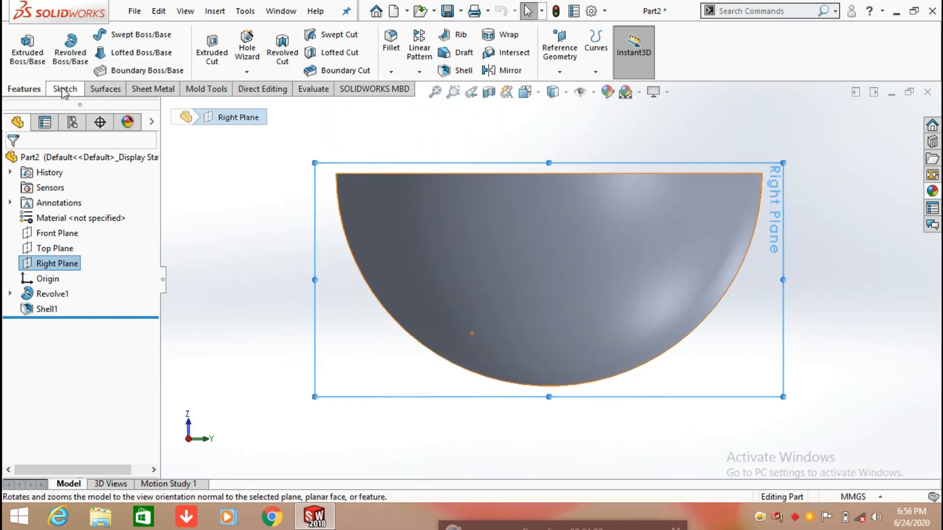
left_click(61, 89)
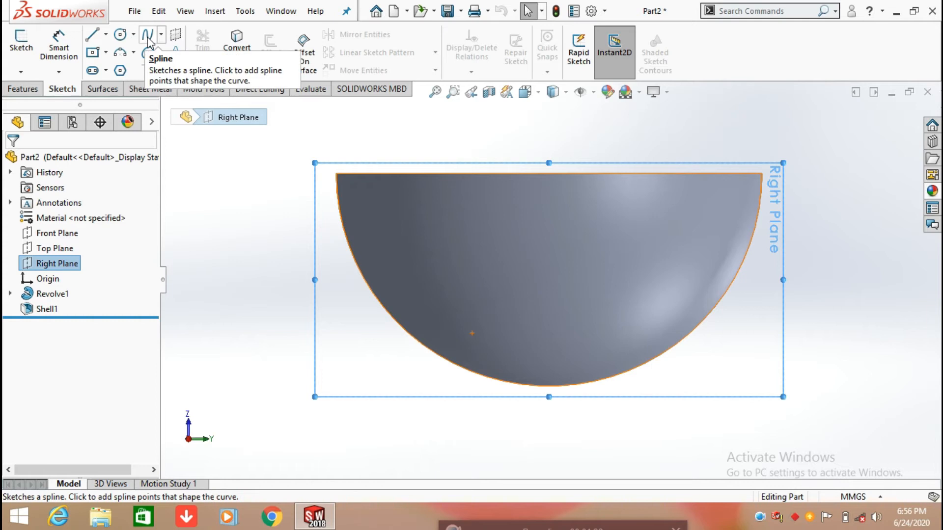
left_click(148, 34)
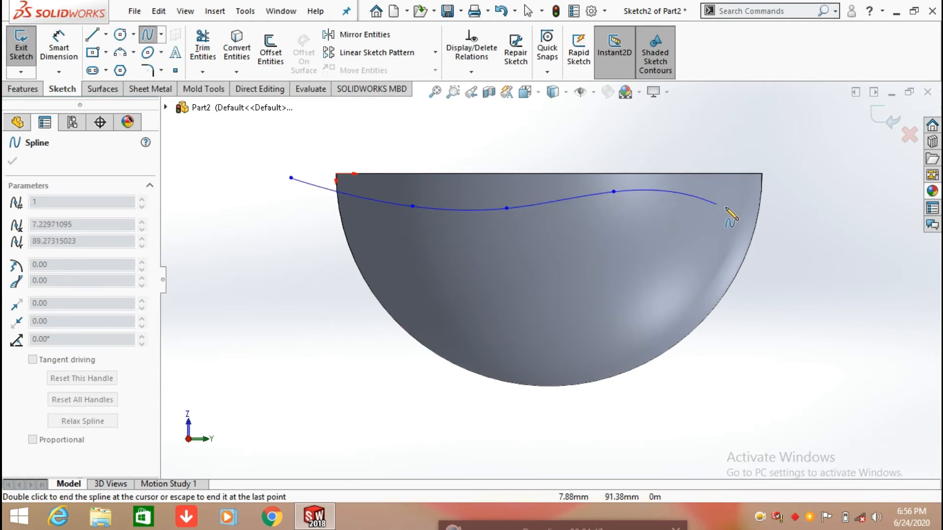
left_click_drag(730, 214, 779, 219)
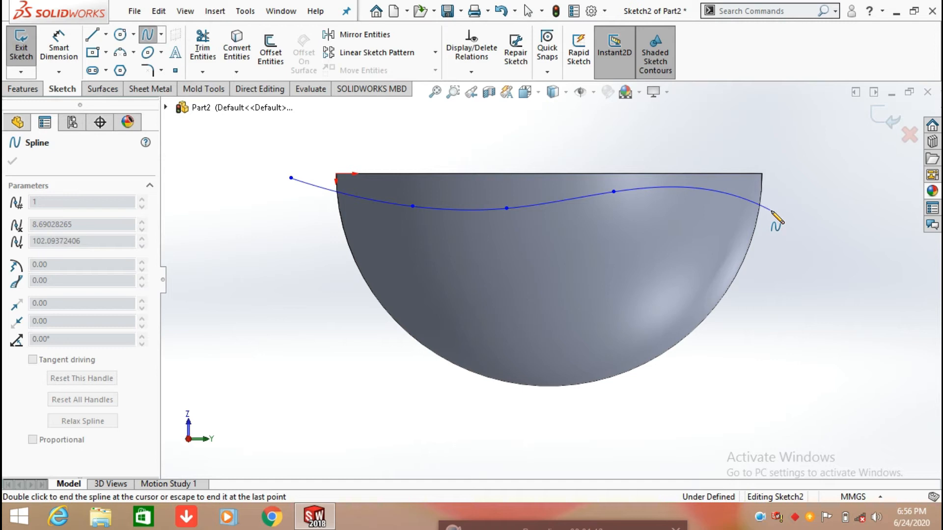
right_click(776, 216)
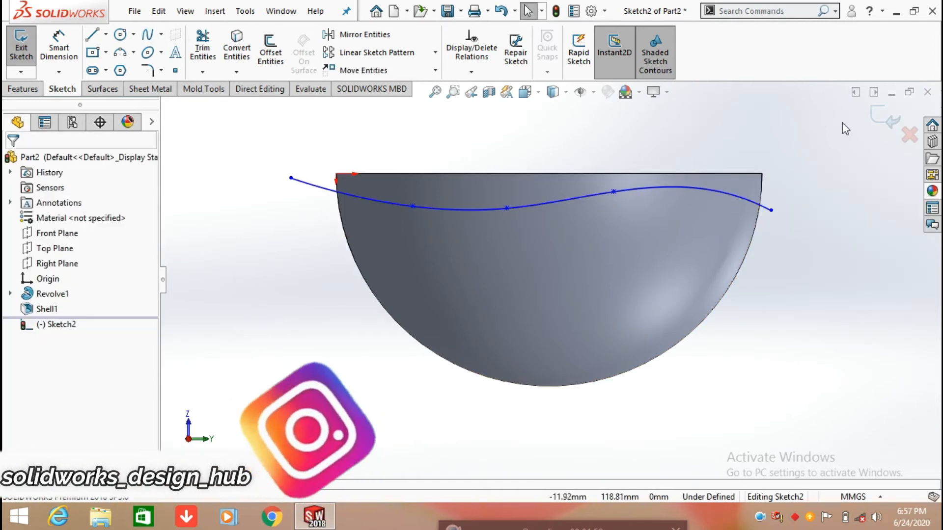
left_click(21, 45)
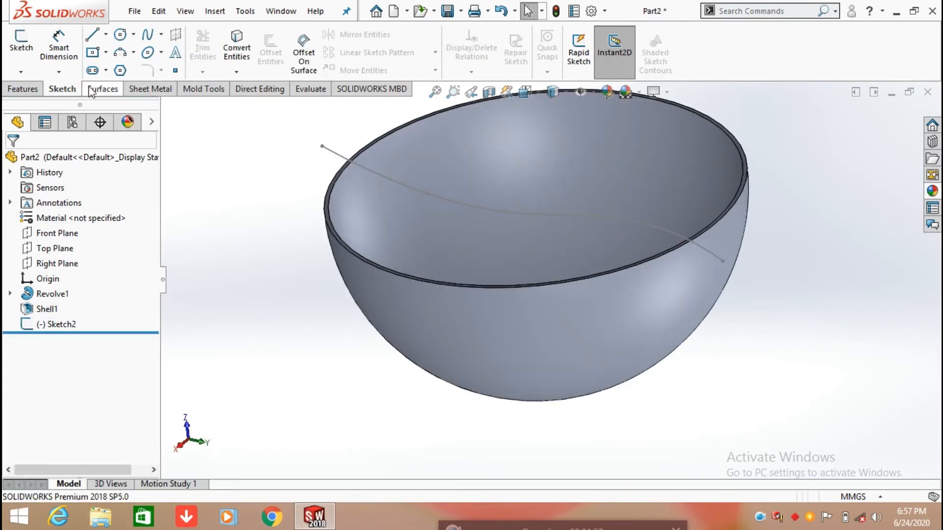
Extrude the spline sketch as a Mid Plane surface reaching through the bowl
left_click(103, 89)
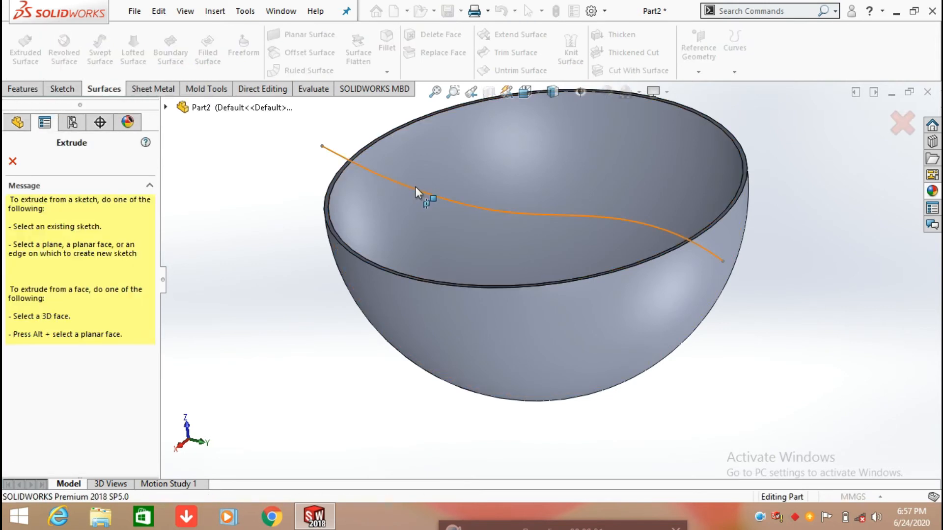
left_click(415, 188)
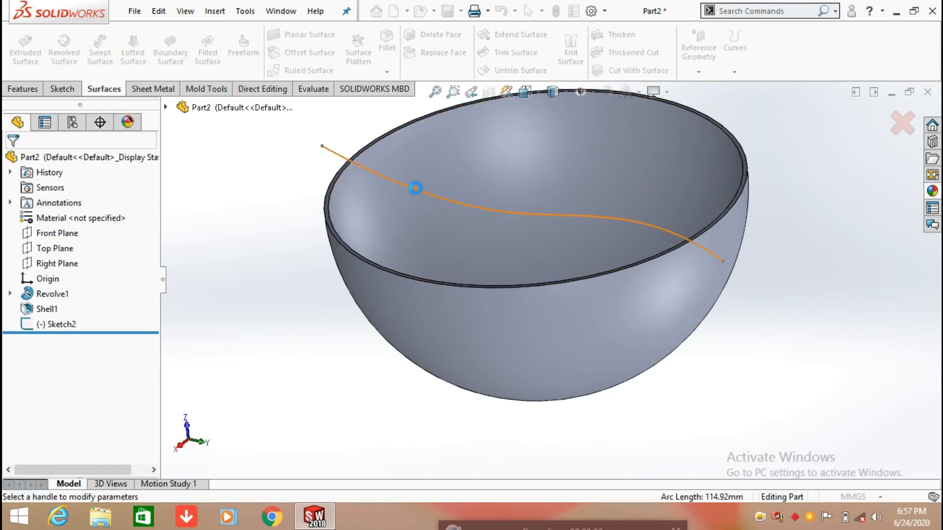
left_click(25, 48)
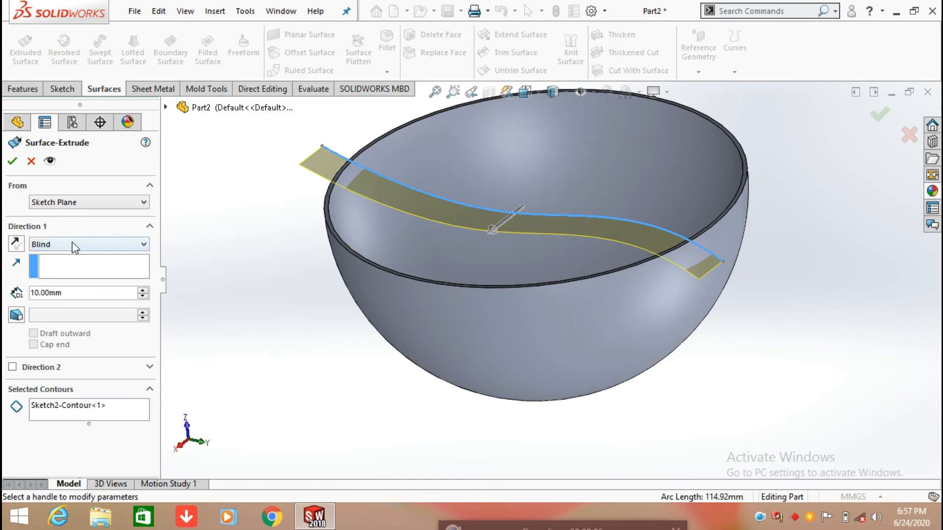
left_click(89, 244)
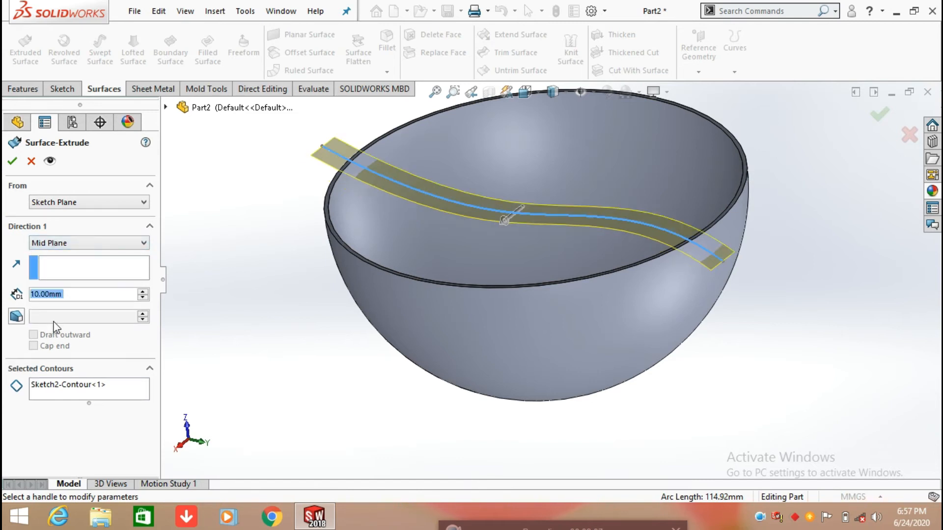
left_click(142, 290)
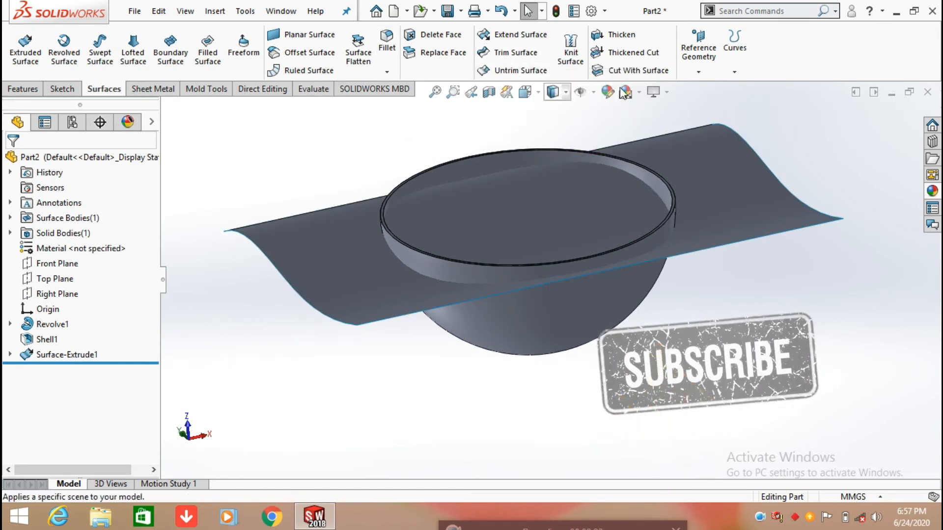
mouse_move(630, 70)
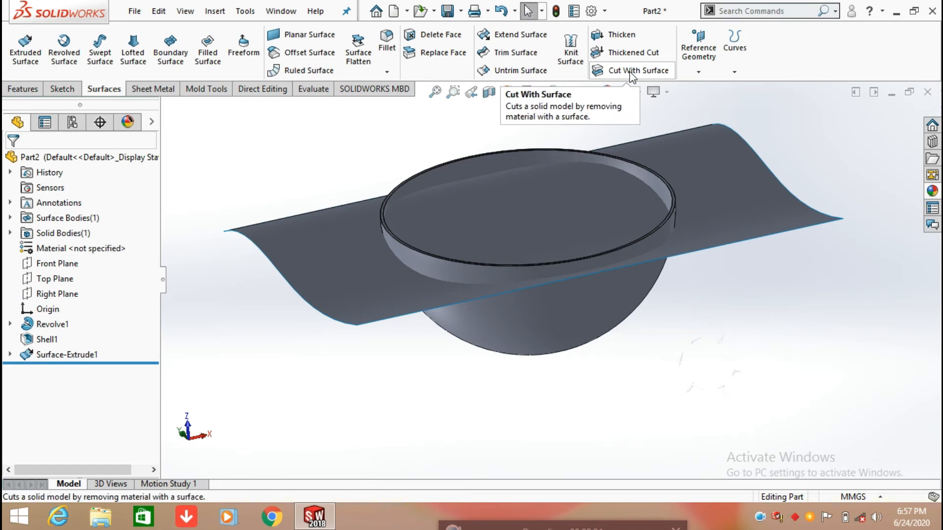
Cut the bowl with Surface-Extrude1 and hide the surface sheet
left_click(631, 70)
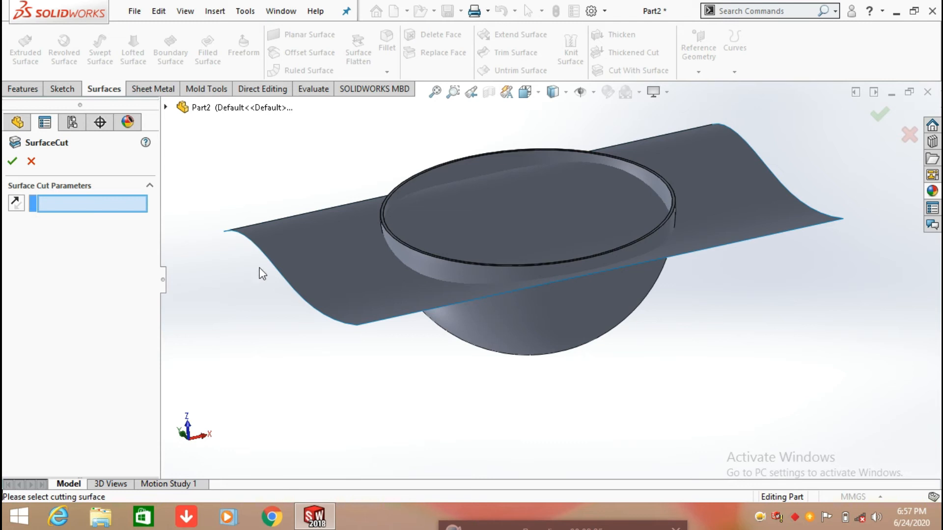
mouse_move(312, 281)
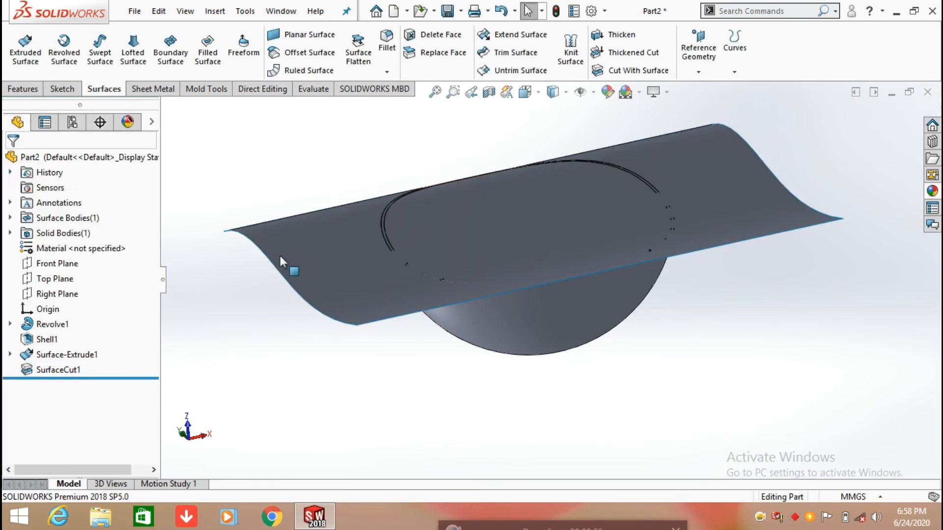
left_click(66, 354)
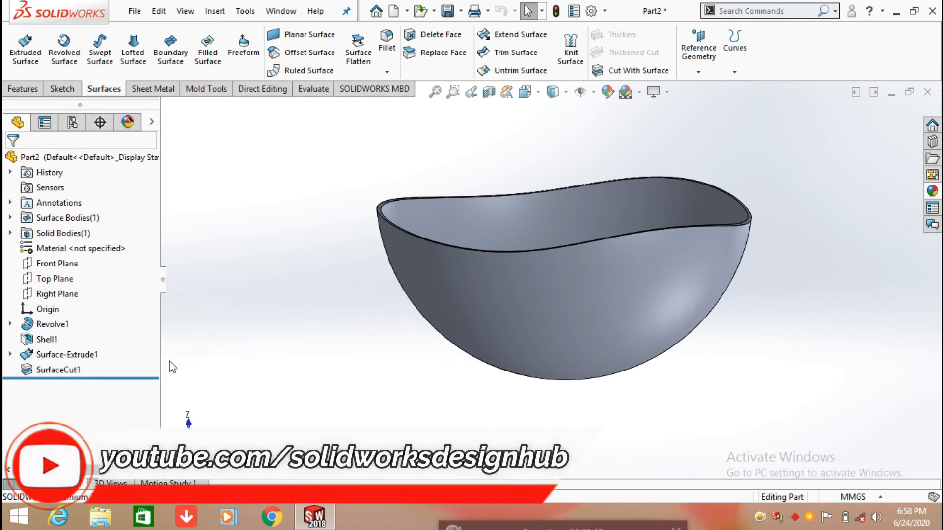
Flip SurfaceCut1's cut direction, then reopen the feature for further editing
double_click(58, 369)
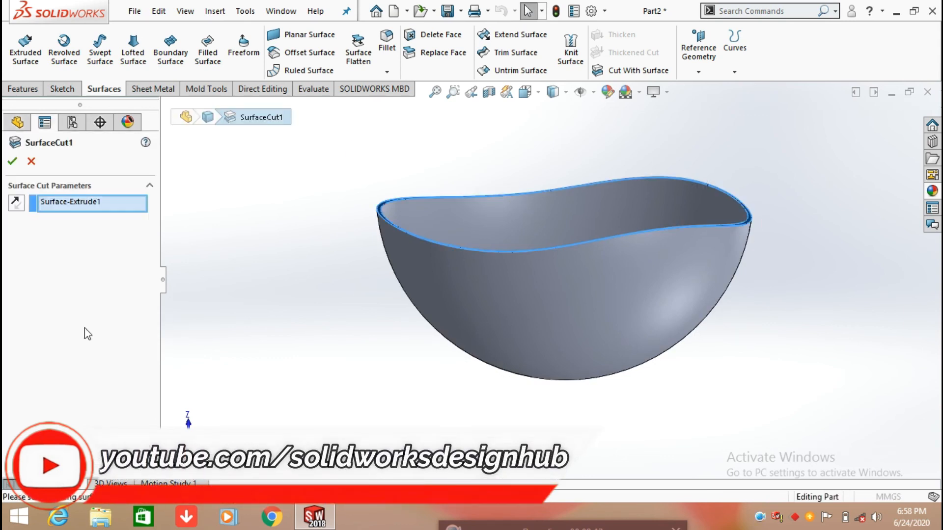
left_click(16, 202)
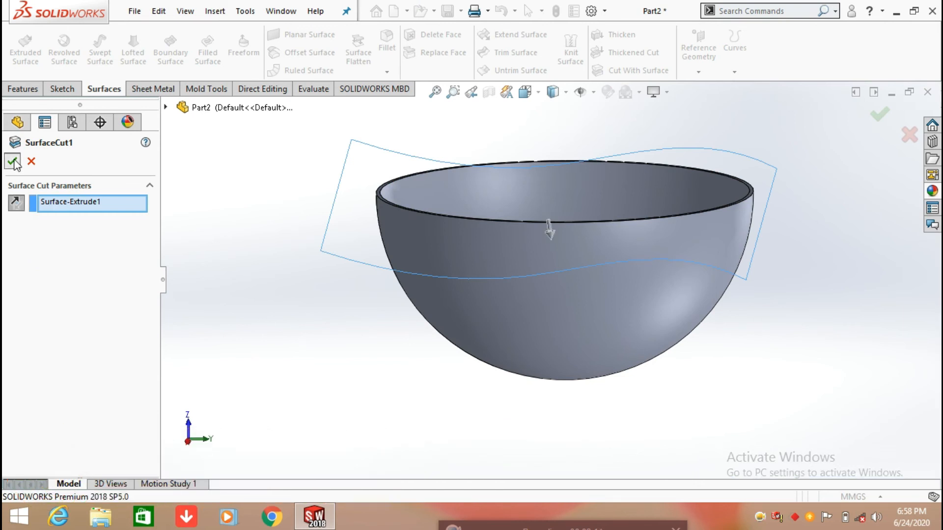
left_click(12, 161)
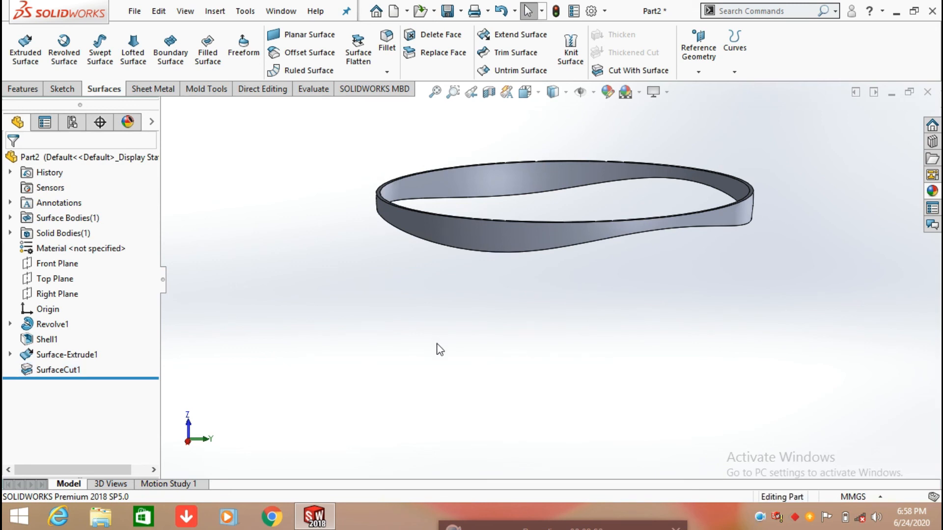
left_click(59, 370)
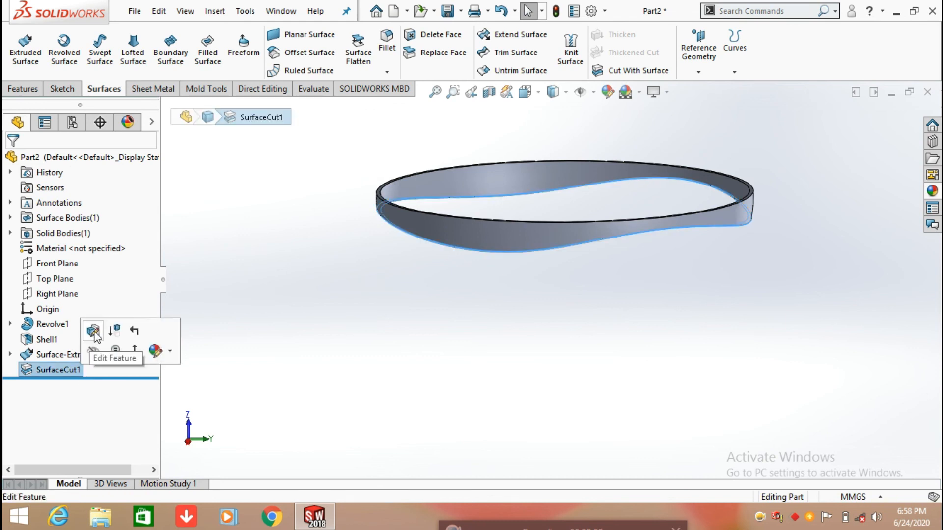
left_click(92, 332)
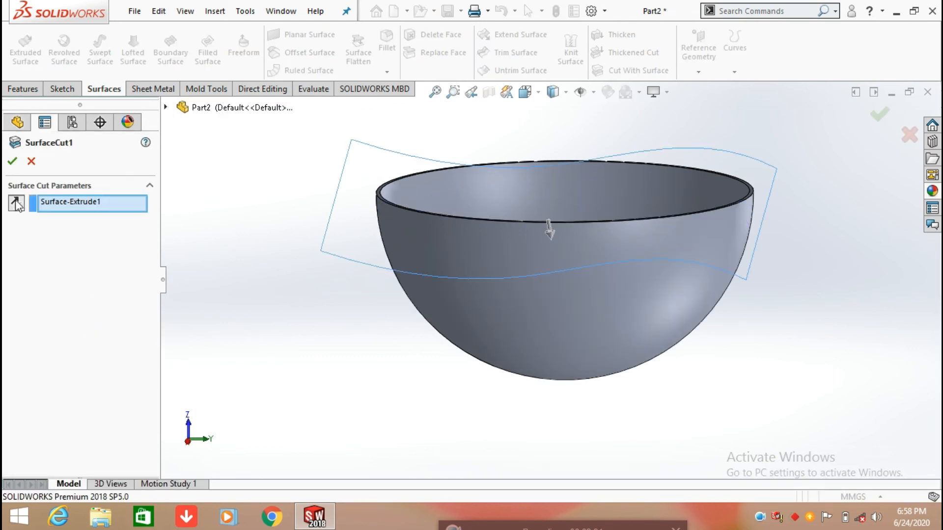